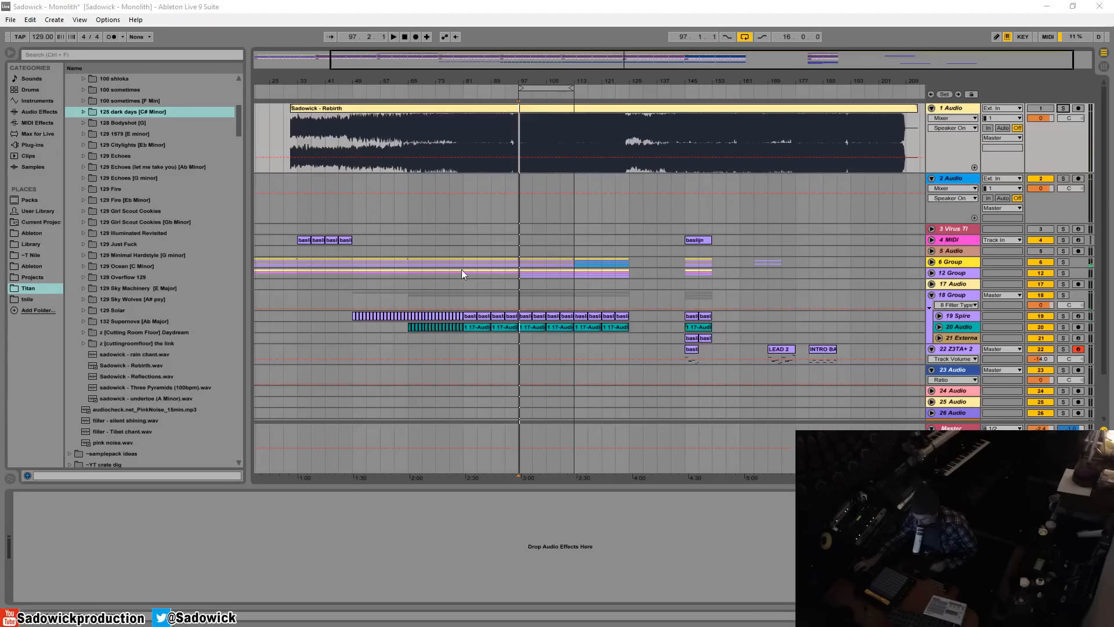
mouse_move(191, 281)
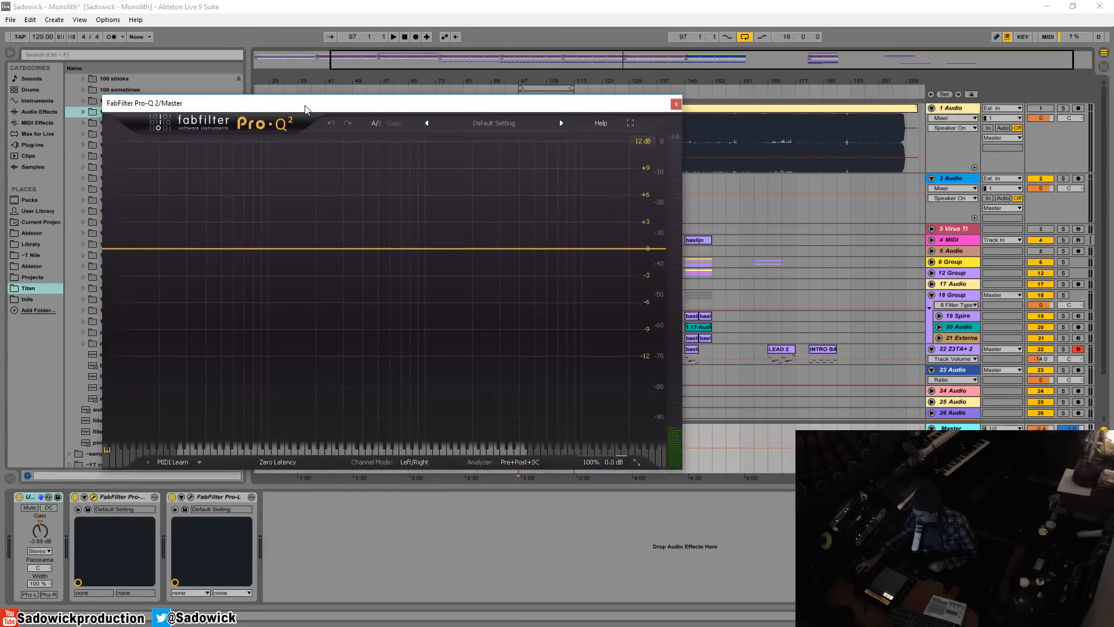
mouse_move(513, 105)
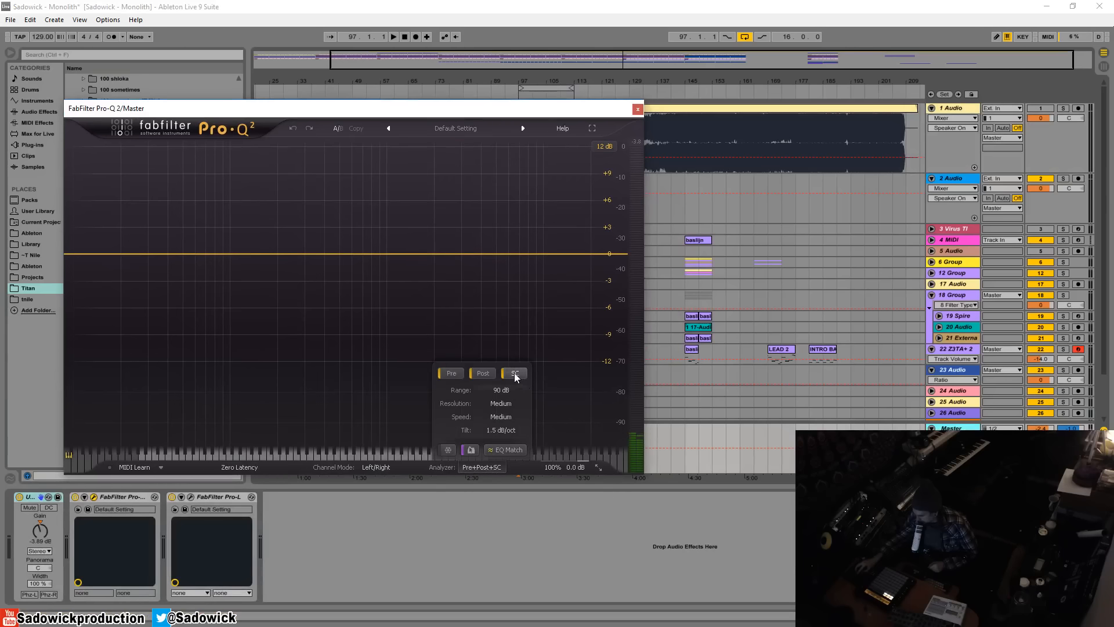
mouse_move(519, 378)
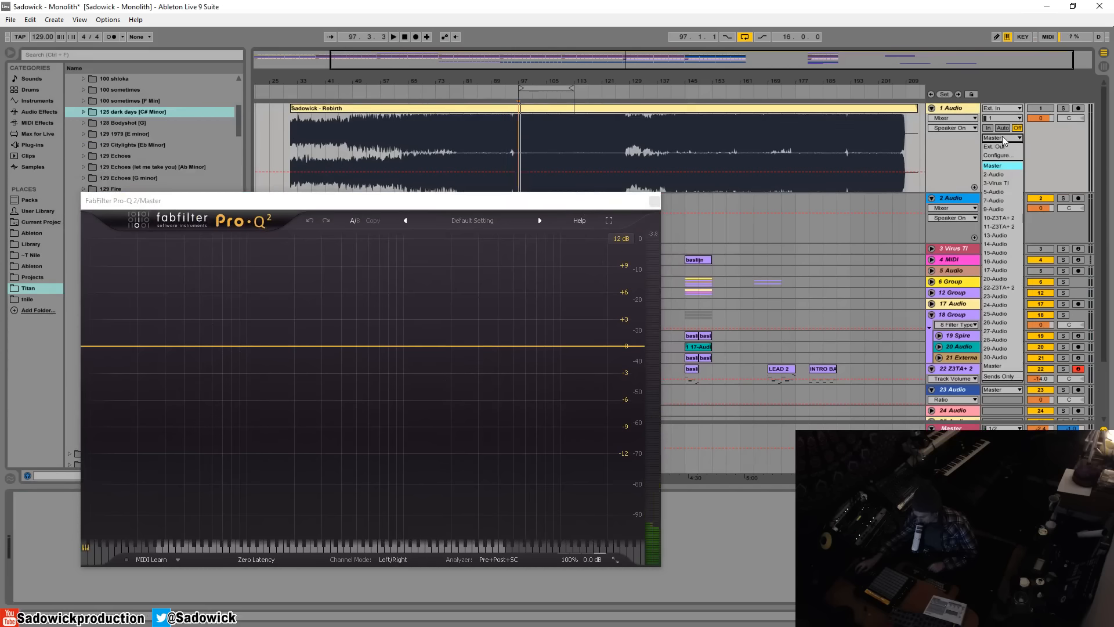
mouse_move(1000, 155)
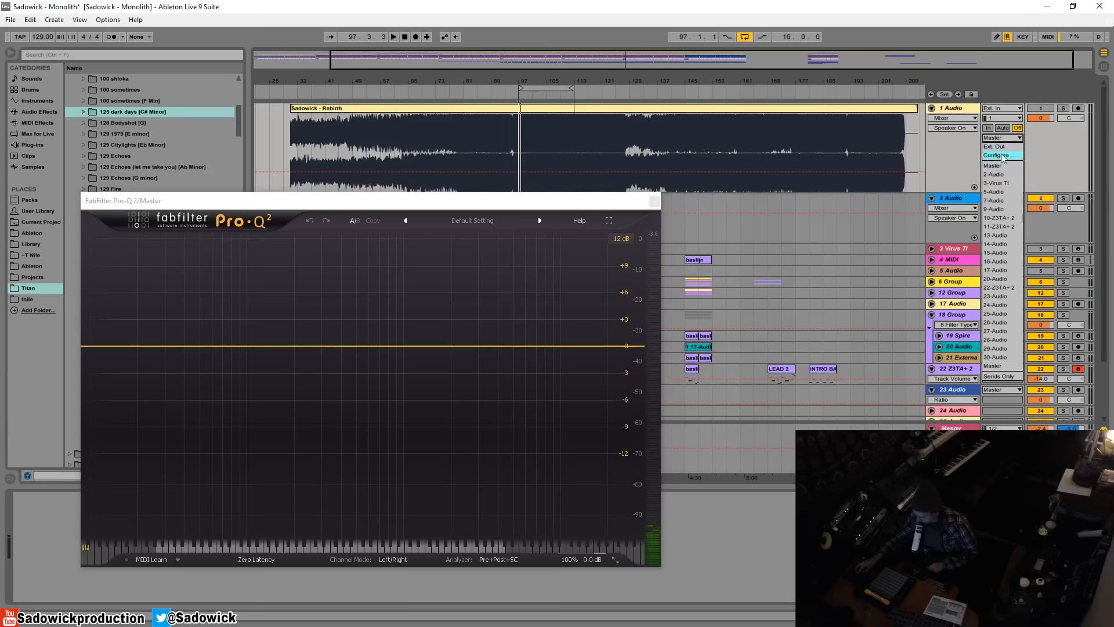
Step: Route the Rebirth reference track's output to Master
click(1002, 147)
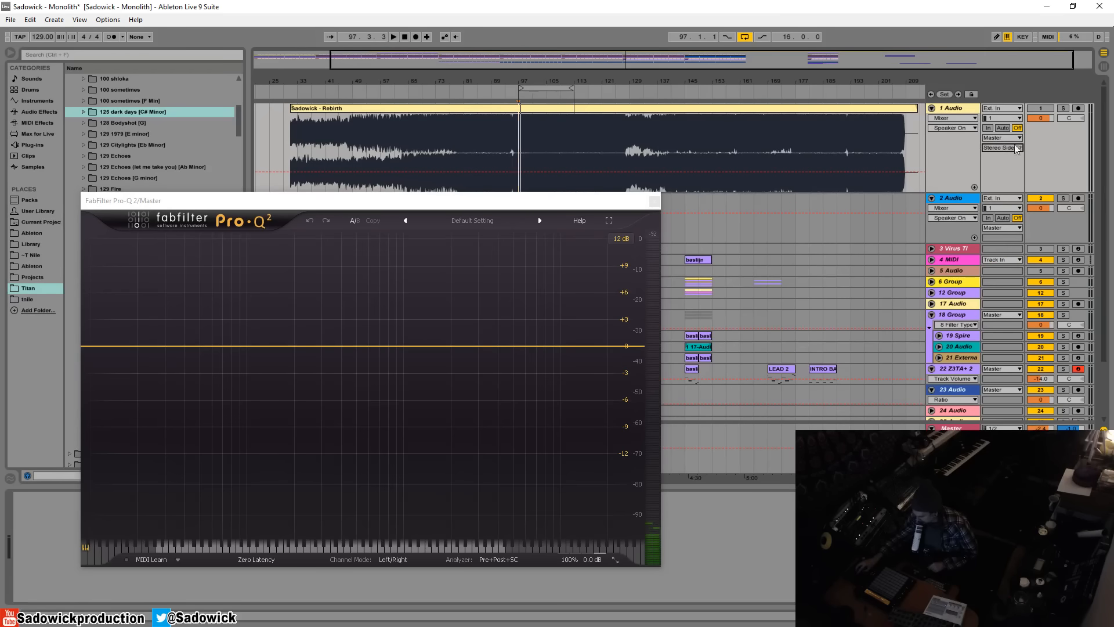
mouse_move(161, 265)
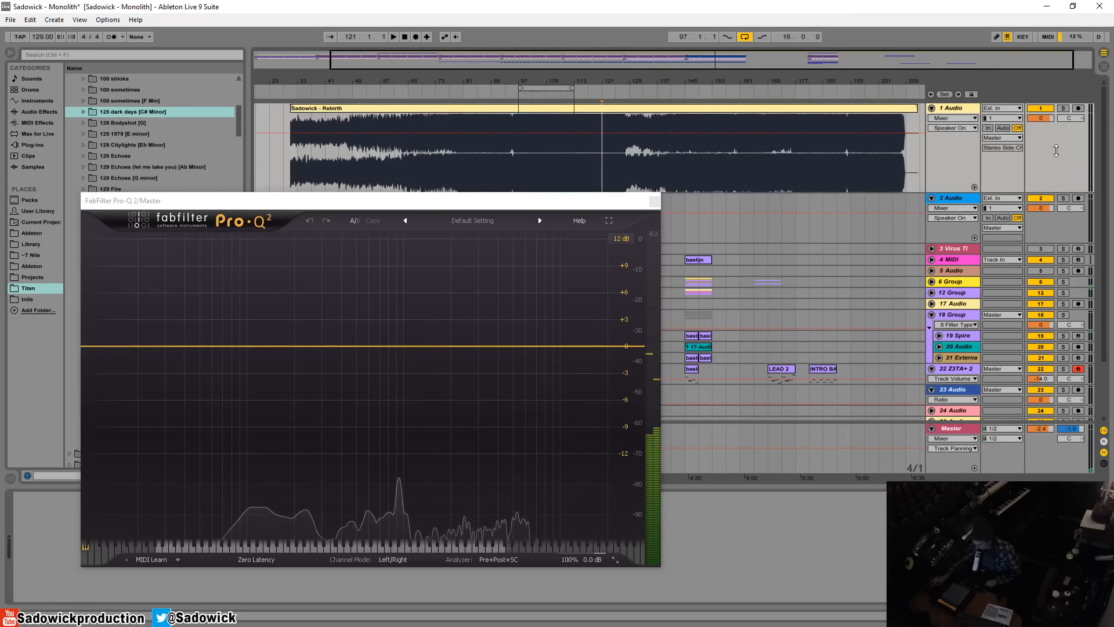
Step: Scroll the view and drag the Pro-Q 2 window further right
scroll(down, 3)
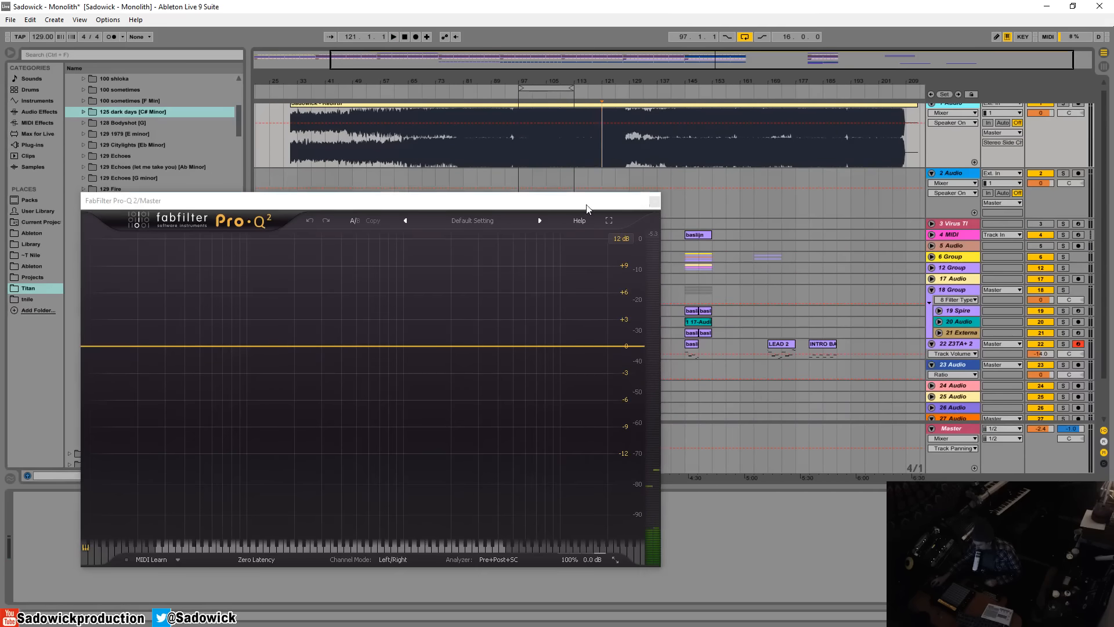
drag(369, 200, 415, 204)
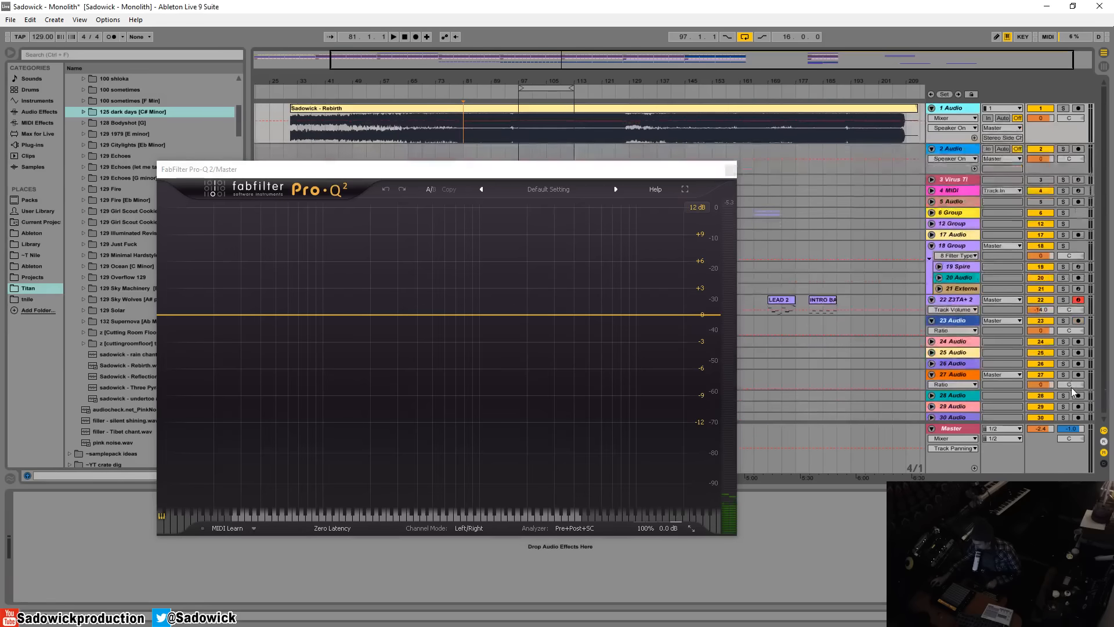
Step: Restart playback from an earlier bar to compare spectra in the analyzer
click(393, 36)
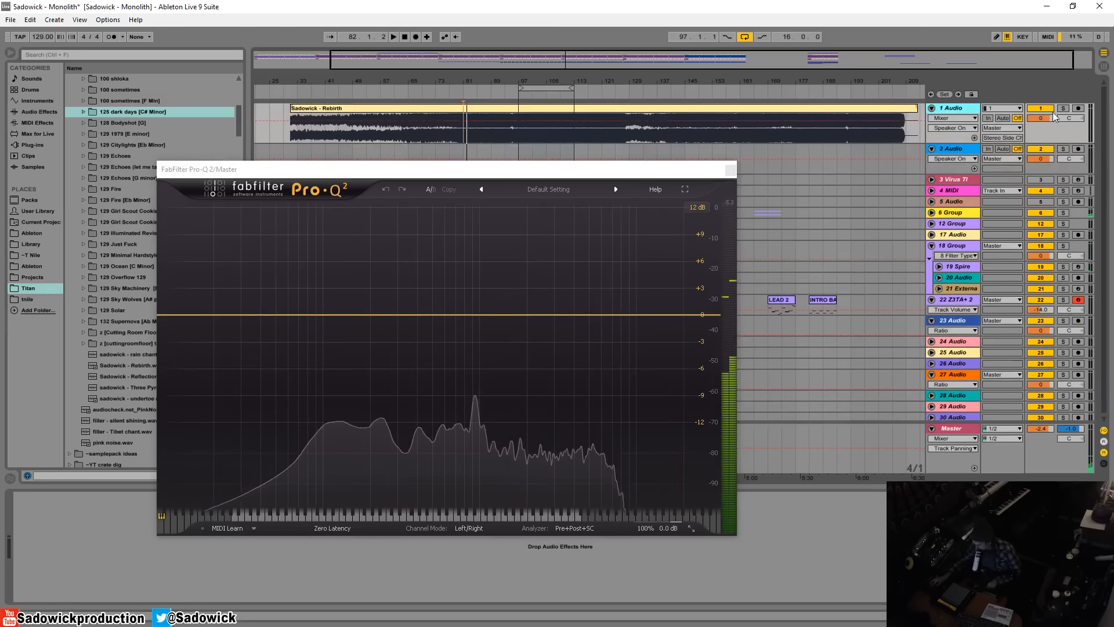
click(394, 36)
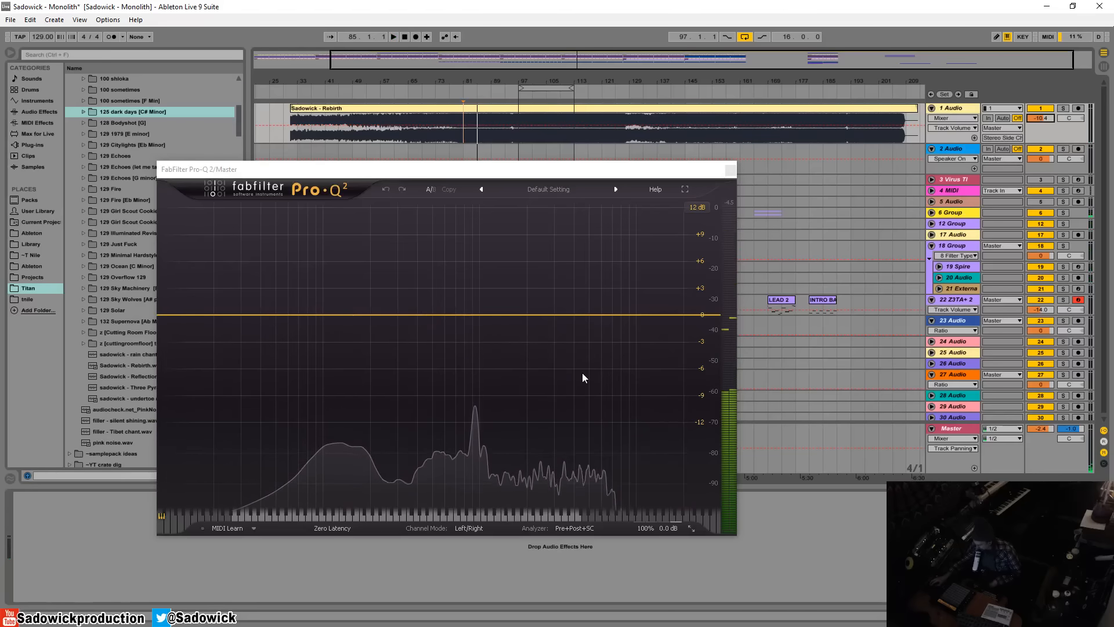
mouse_move(539, 396)
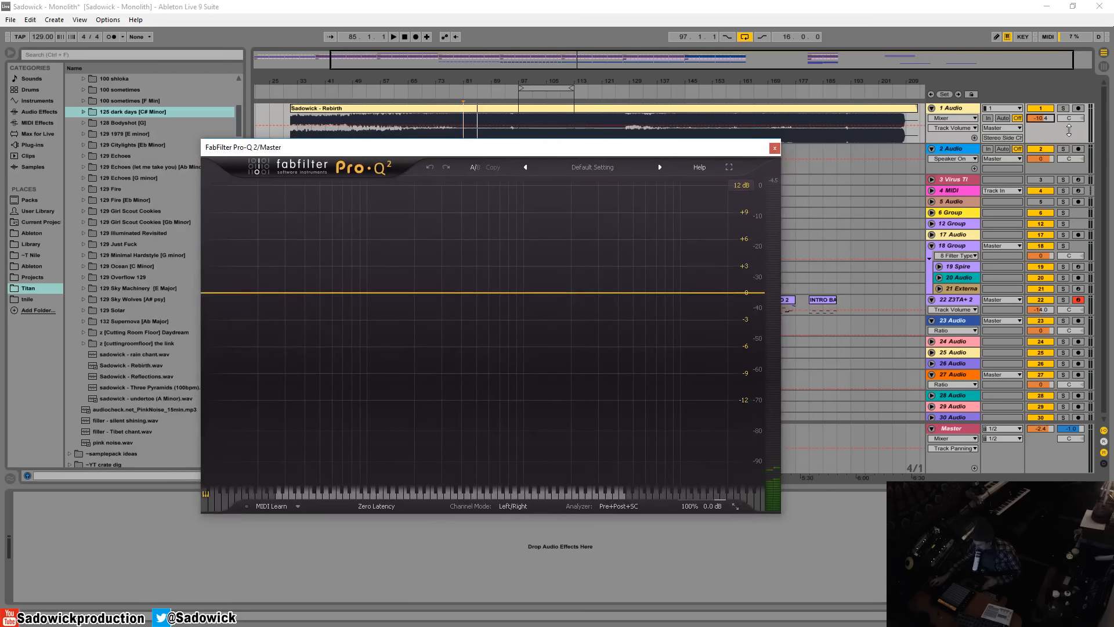
mouse_move(409, 165)
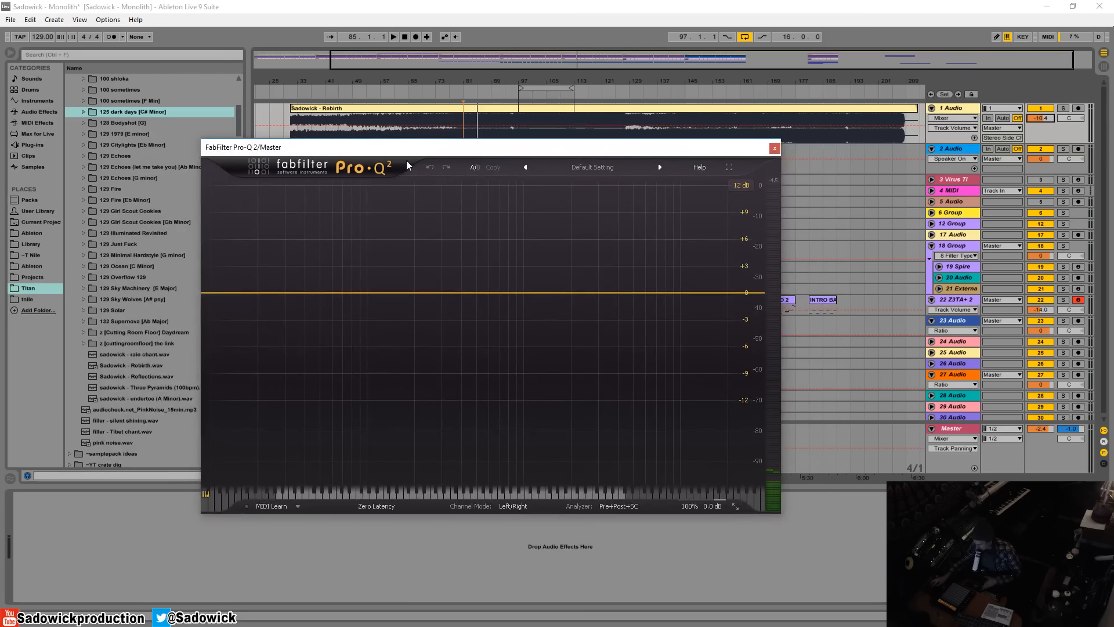
mouse_move(425, 149)
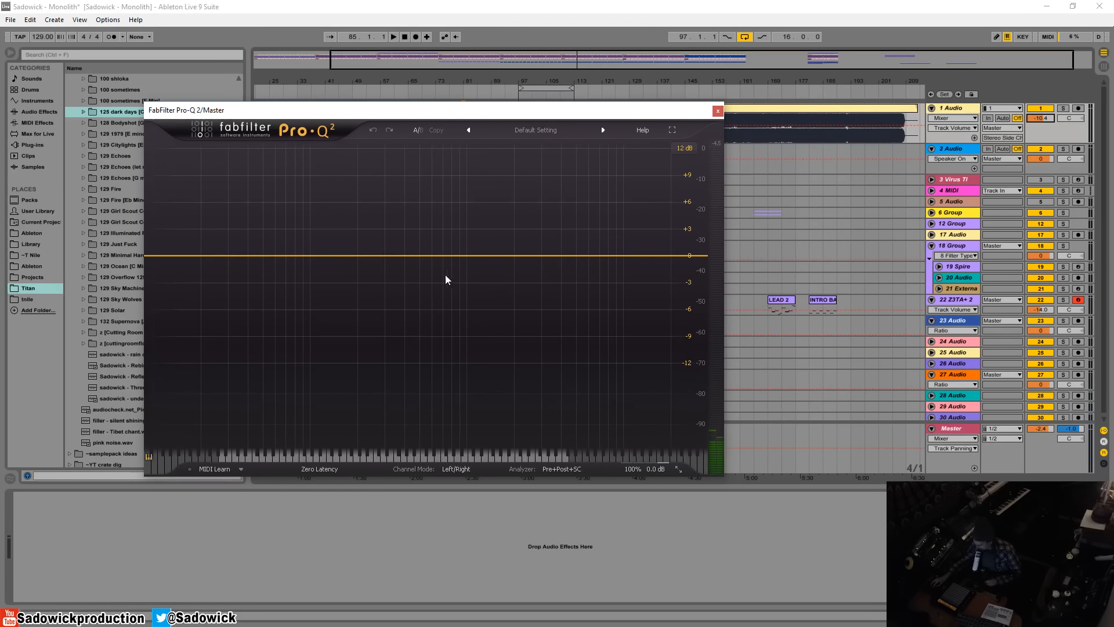
mouse_move(468, 313)
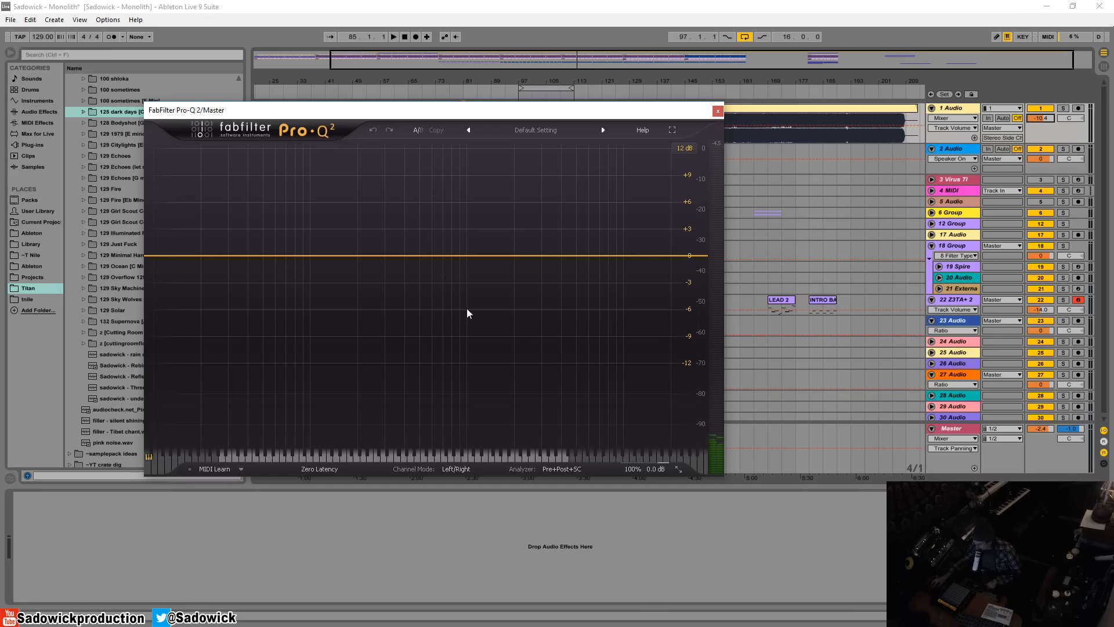
mouse_move(483, 307)
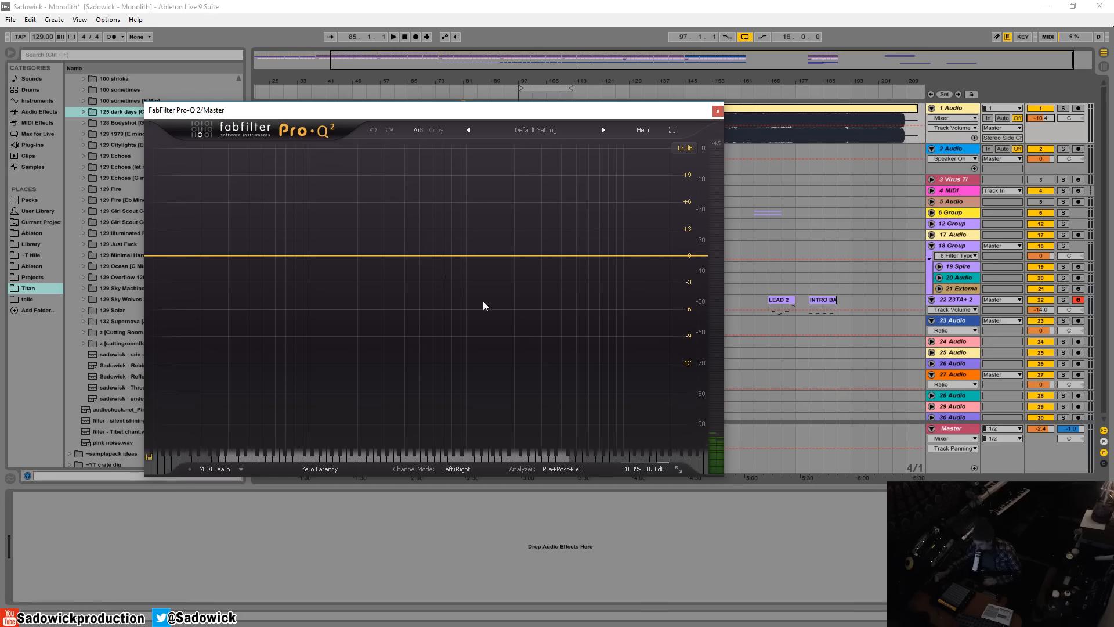